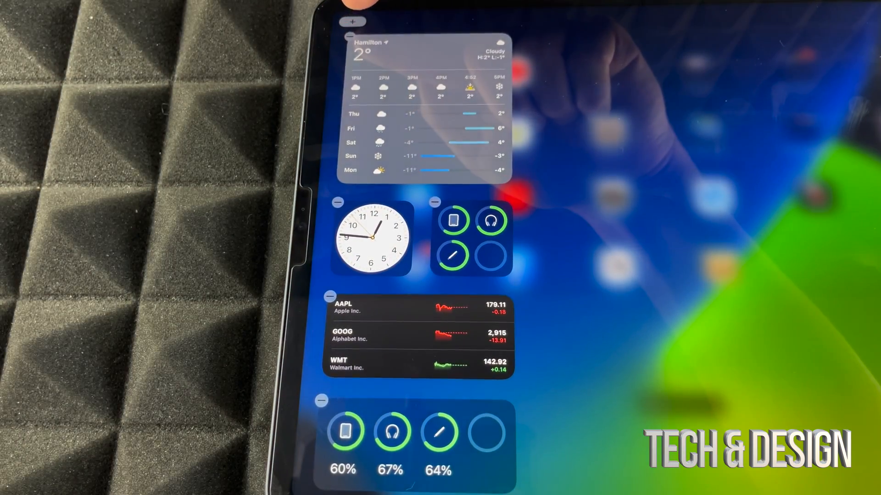
Step: Add the large list-style Batteries widget showing iPad, headphones and Apple Pencil levels to Today View
left_click(353, 21)
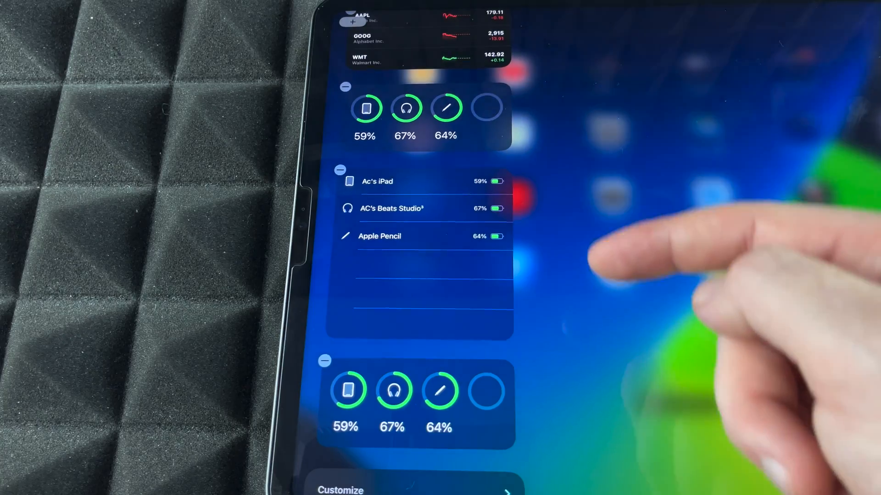
scroll("up", 3)
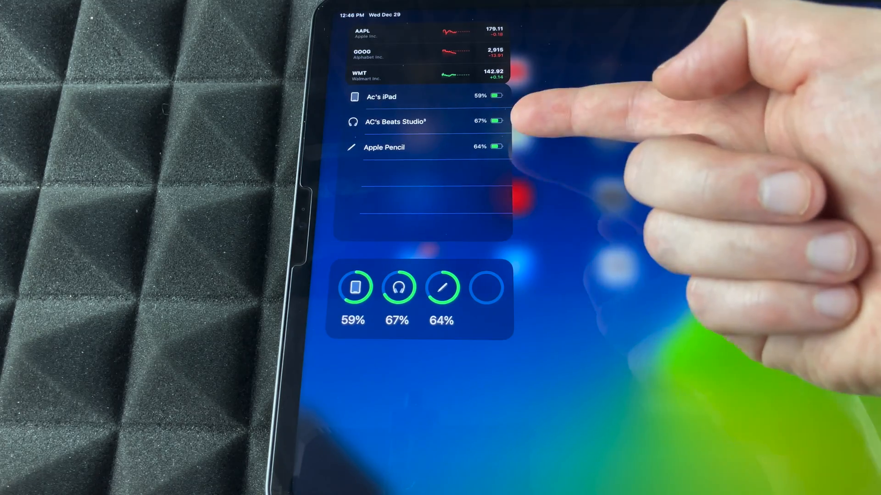
mouse_move(561, 225)
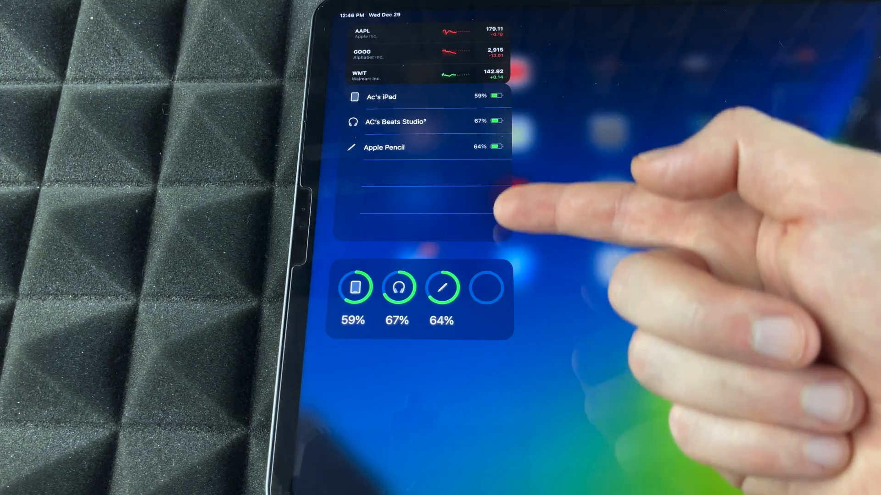